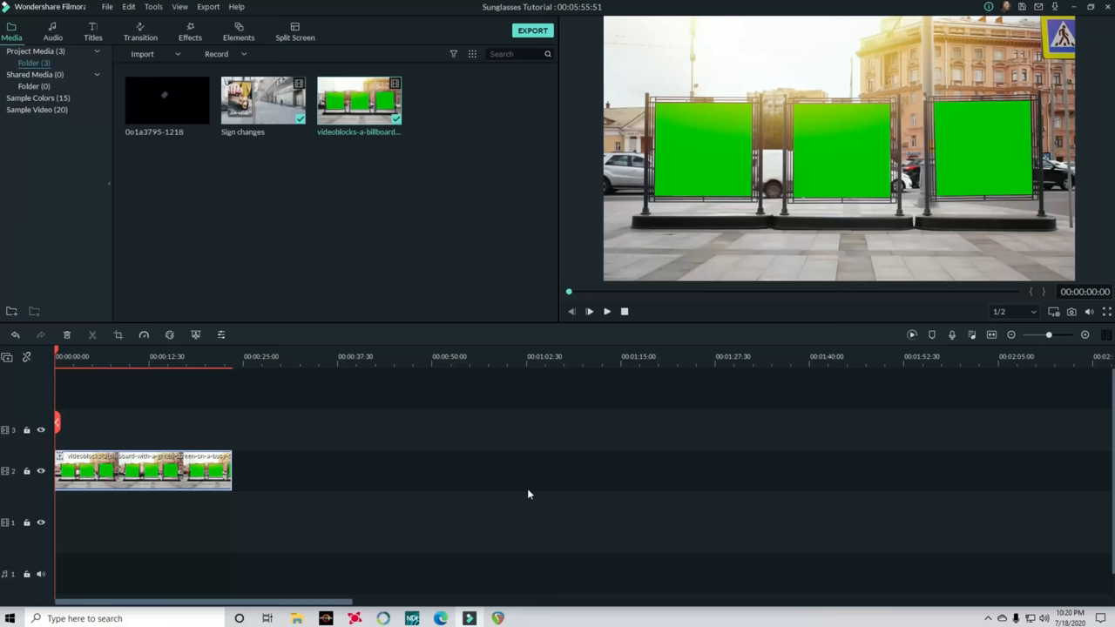
- Place the woman image on track 1 beneath the green-screen billboard clip
left_click_drag(165, 99, 192, 389)
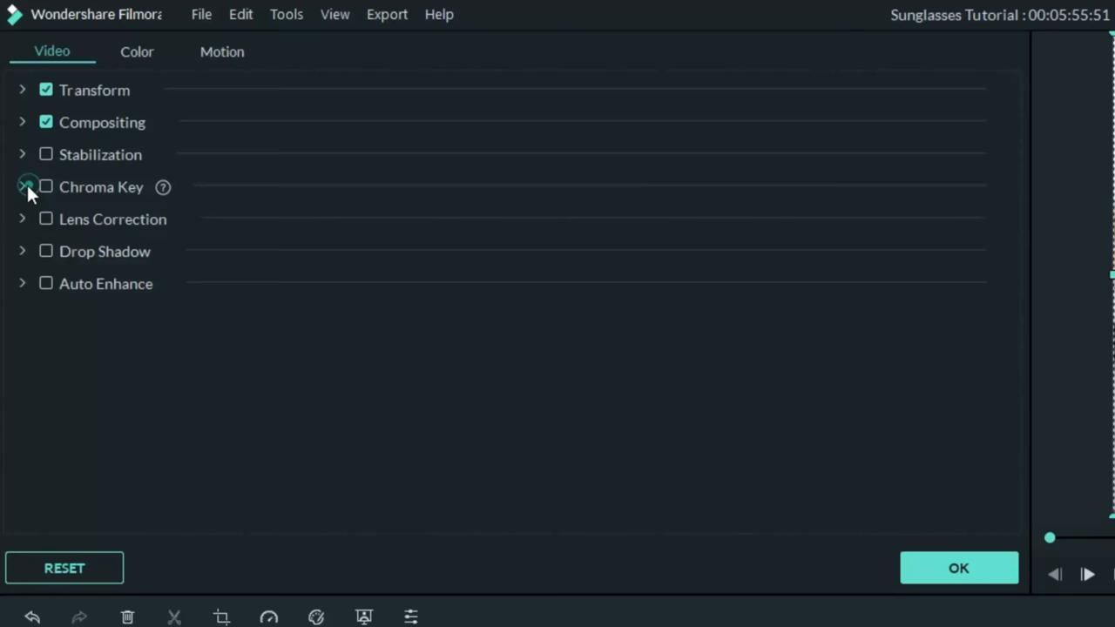
- Enable Chroma Key on the billboard and sample its green panel colour to remove
left_click(46, 187)
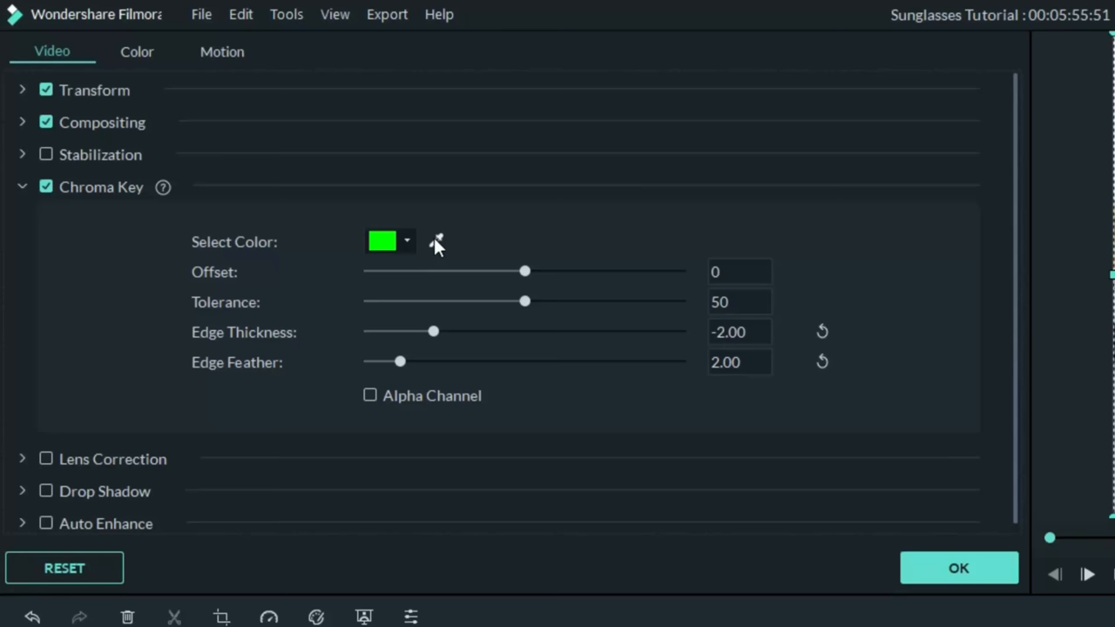
left_click(958, 568)
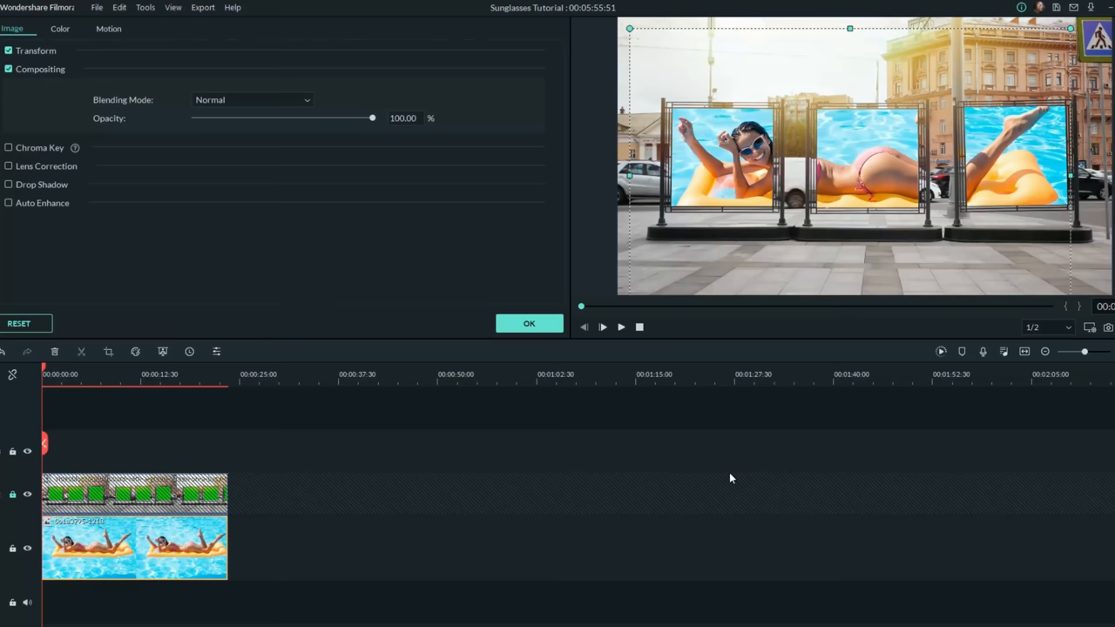
- Confirm the keying, then move the playhead into the second billboard copy
left_click(529, 323)
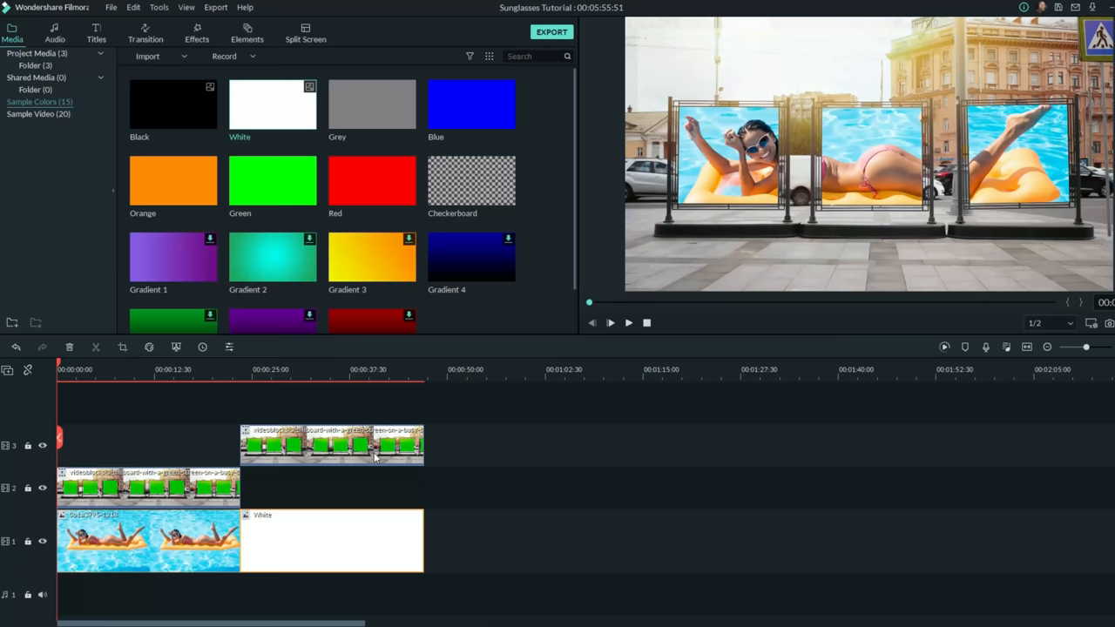
left_click(322, 369)
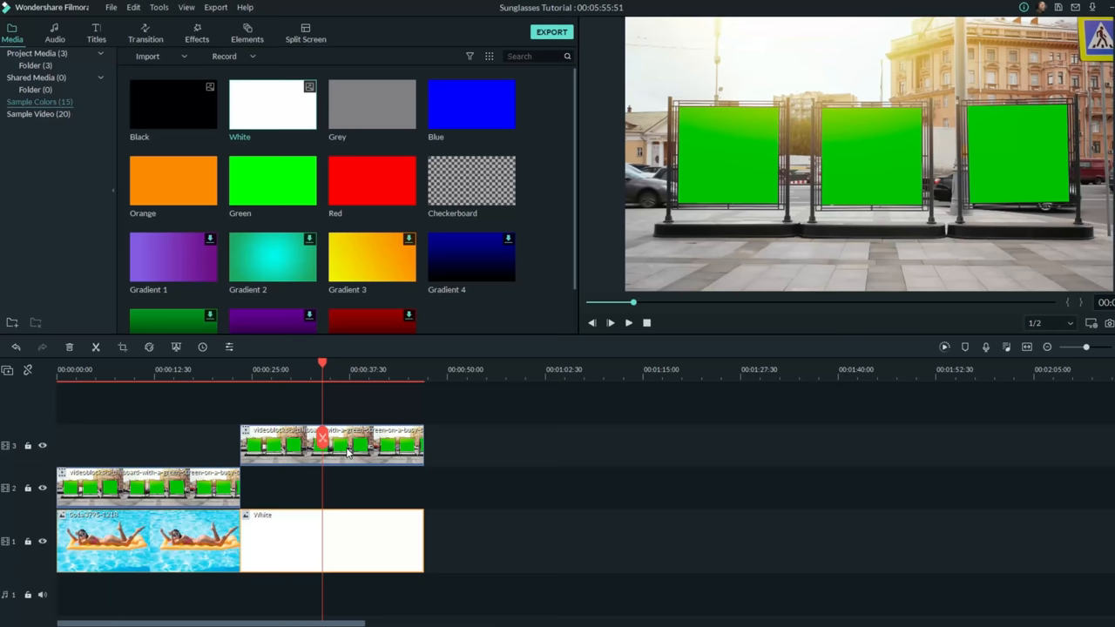
- Chroma-key the green out of the track 3 billboard copy and confirm
double_click(331, 445)
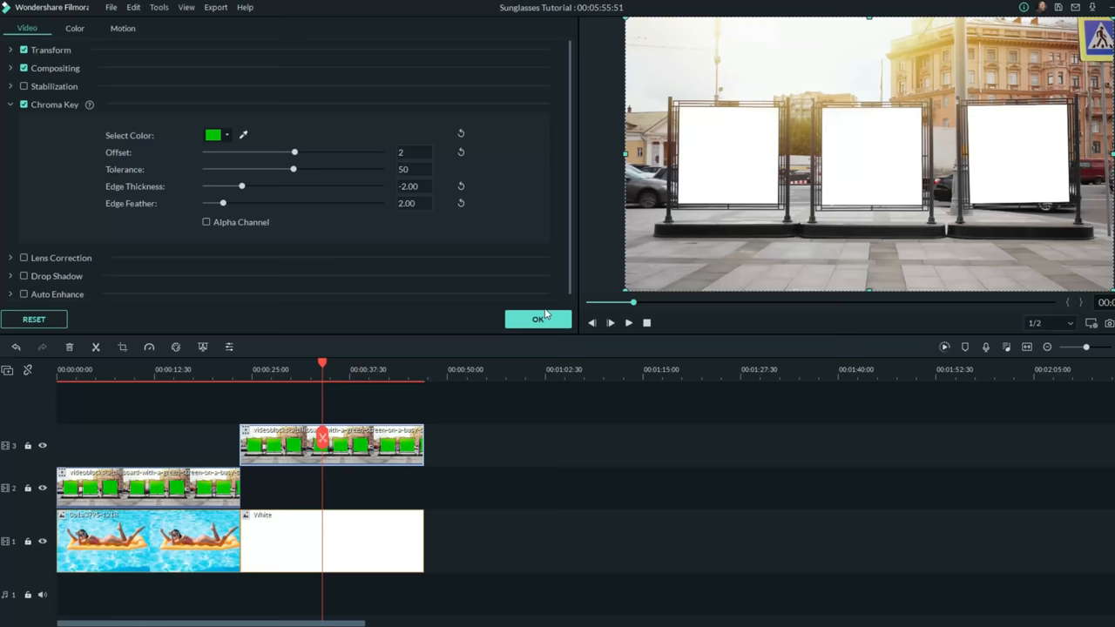
left_click(145, 49)
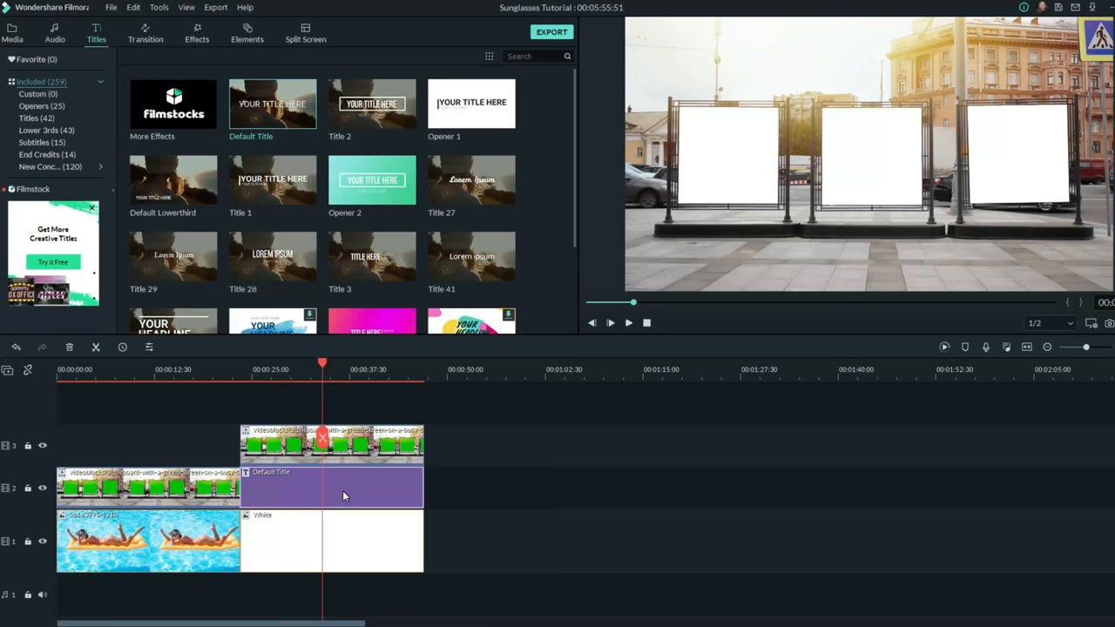
- Open the default title's settings and change its text colour
double_click(331, 488)
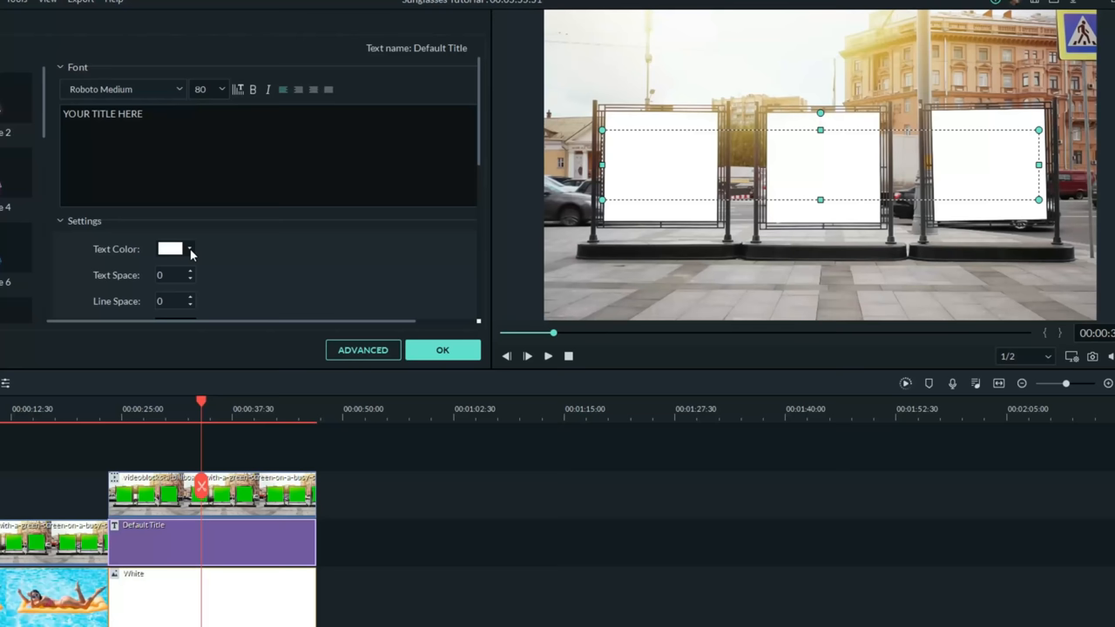
left_click(171, 248)
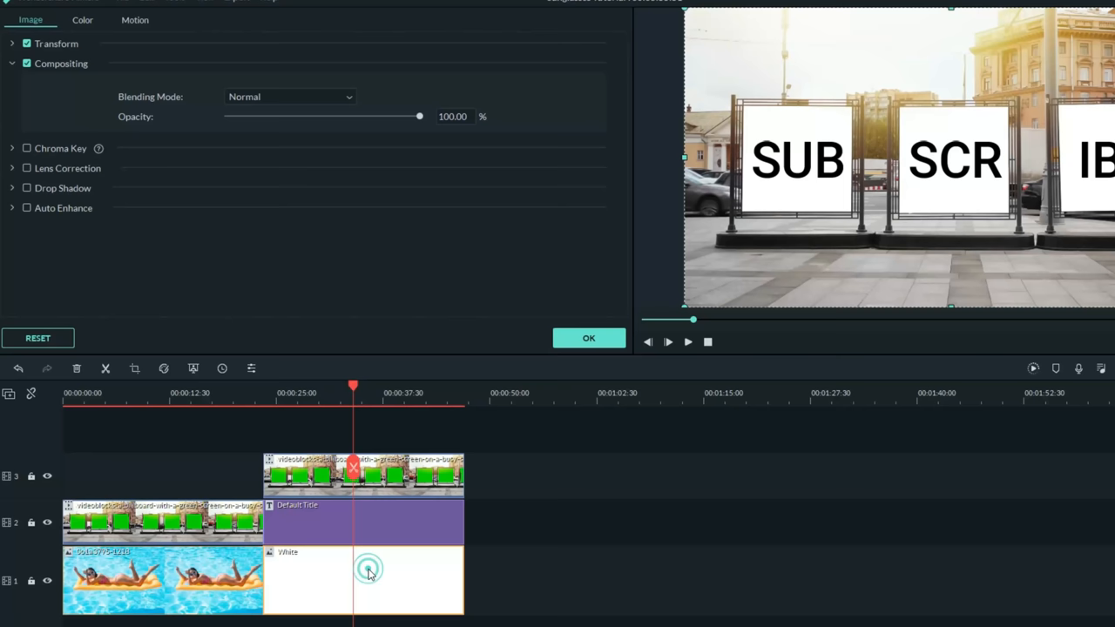
- Drag the white clip's Opacity slider down to about 91.38%
left_click_drag(419, 116, 404, 116)
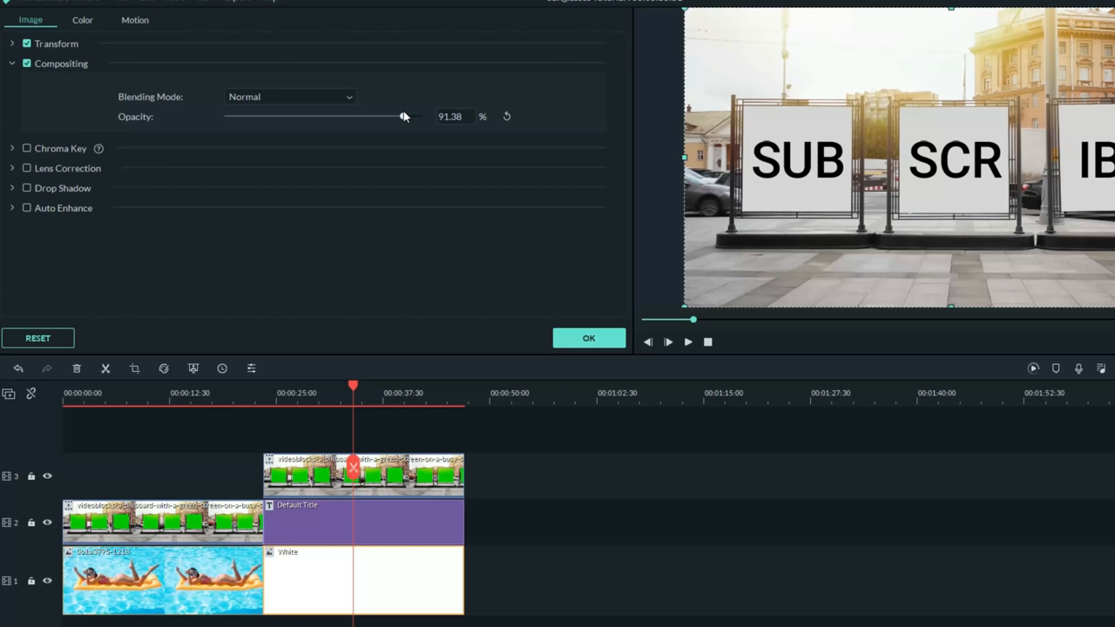
left_click_drag(404, 115, 405, 116)
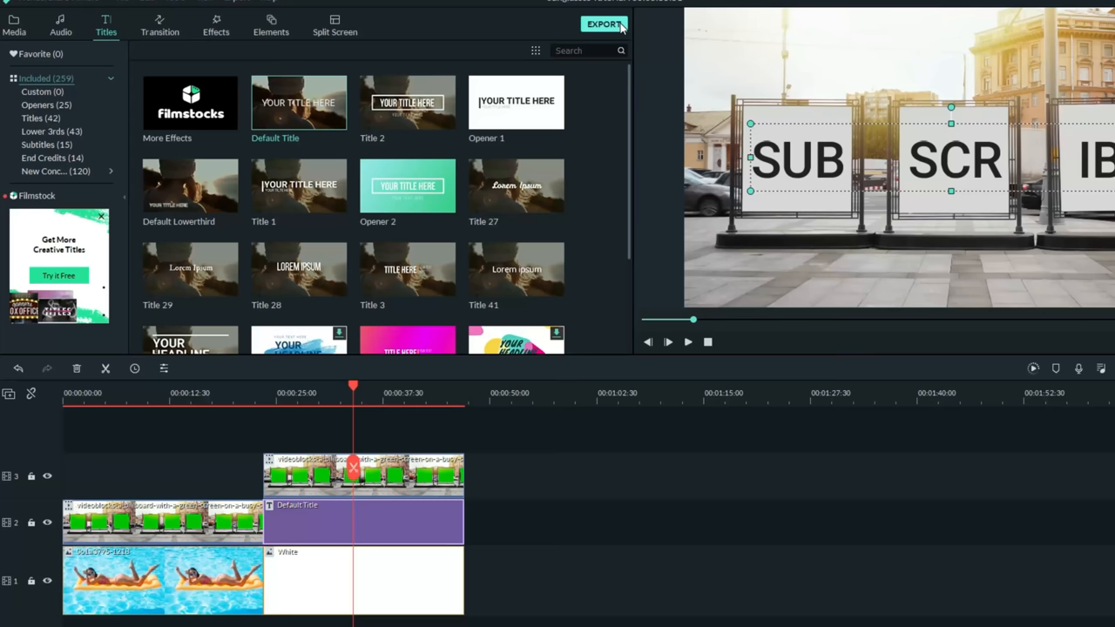
- Review the MP4 export settings at 3840x2160, 60 fps, and accept them
left_click(604, 24)
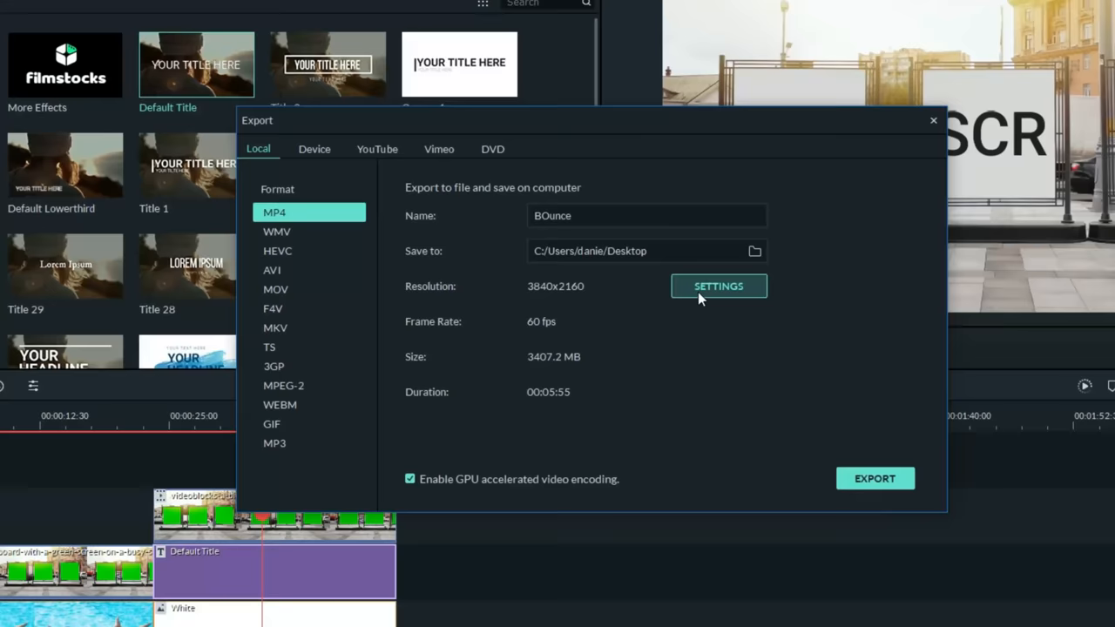
left_click(718, 286)
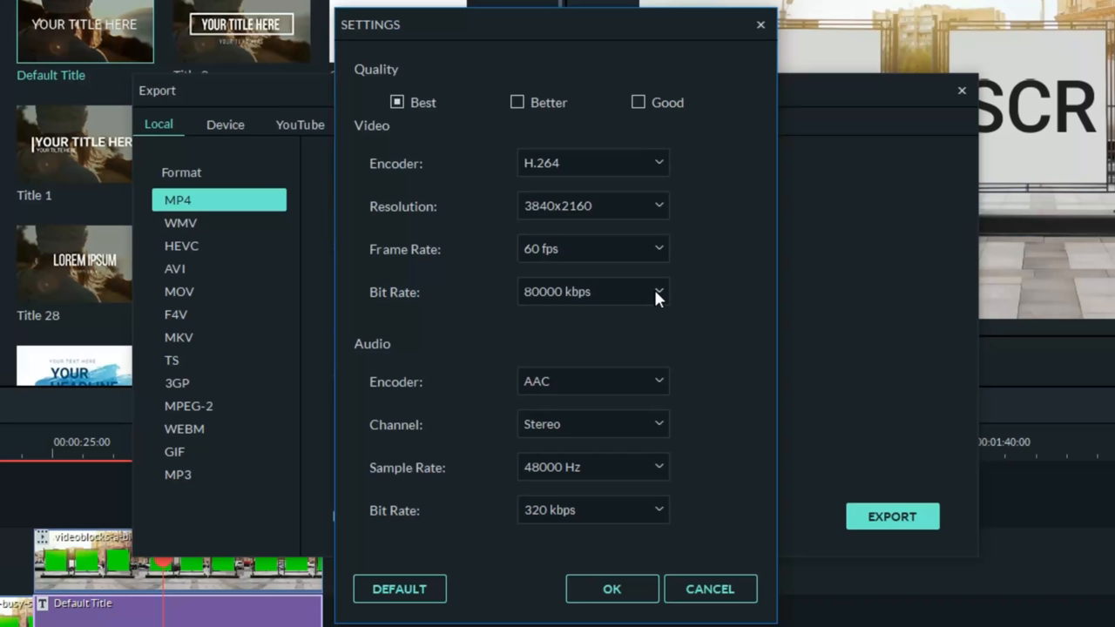
left_click(611, 588)
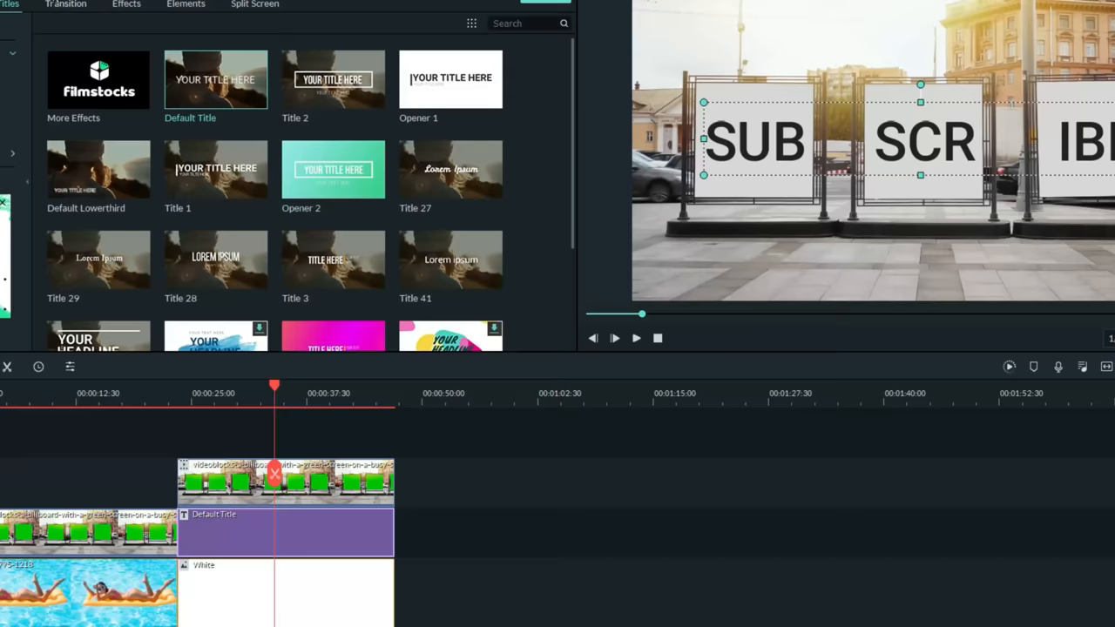
- Import Bounce into a new project and select its timeline clip to split
left_click(12, 33)
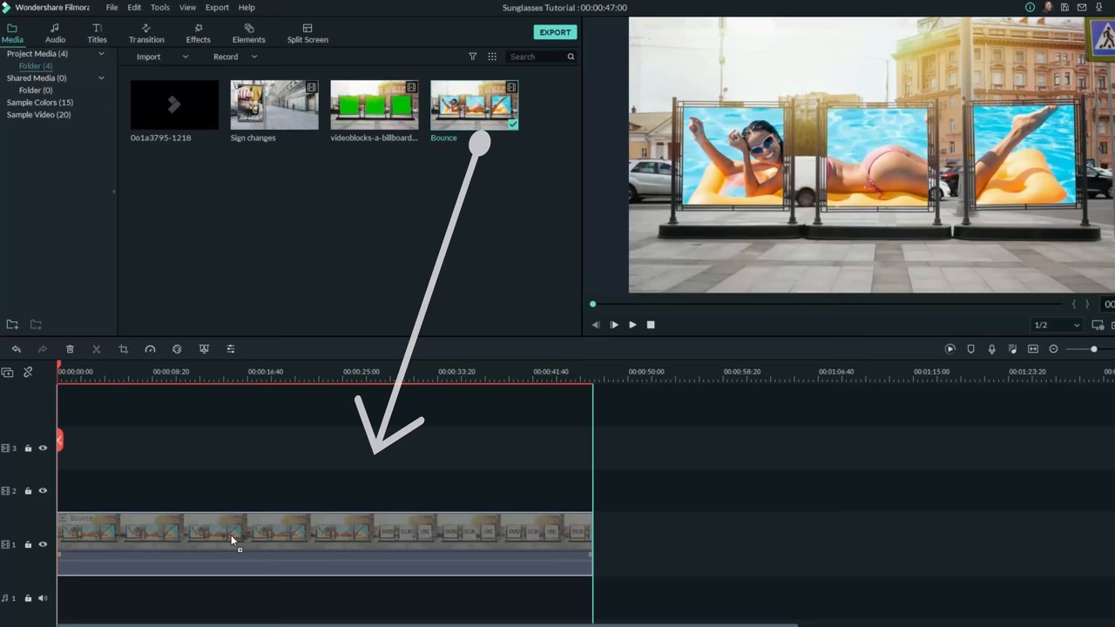
left_click(314, 377)
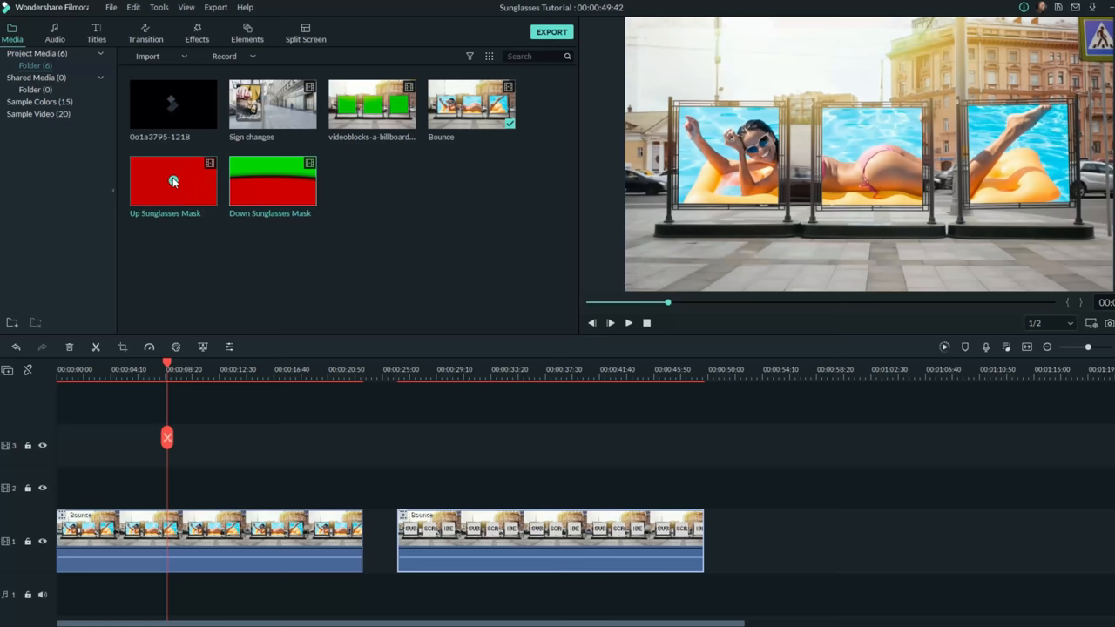
- Preview the Up Sunglasses Mask clip in the media library
left_click(273, 181)
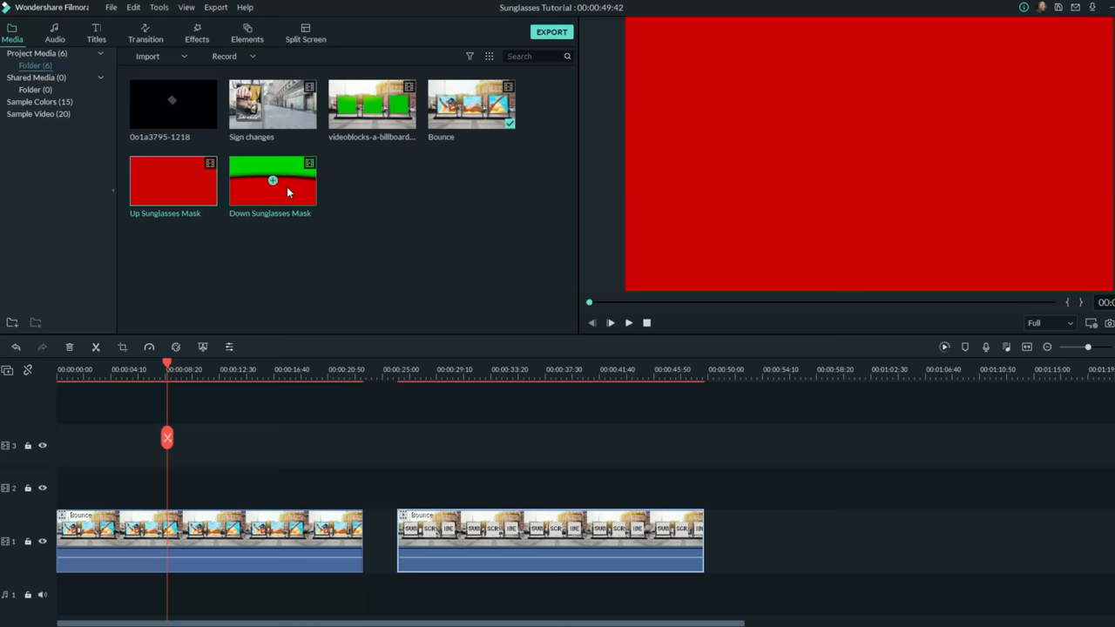
mouse_move(172, 181)
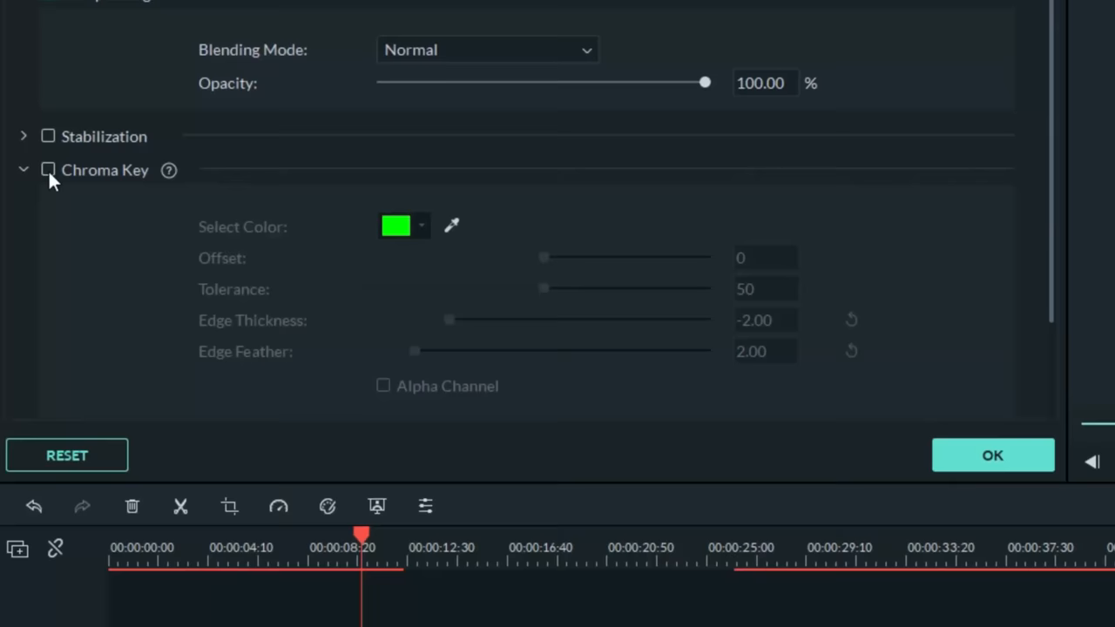
- Enable Chroma Key on the Up Sunglasses Mask and pick its colour to key out
left_click(48, 170)
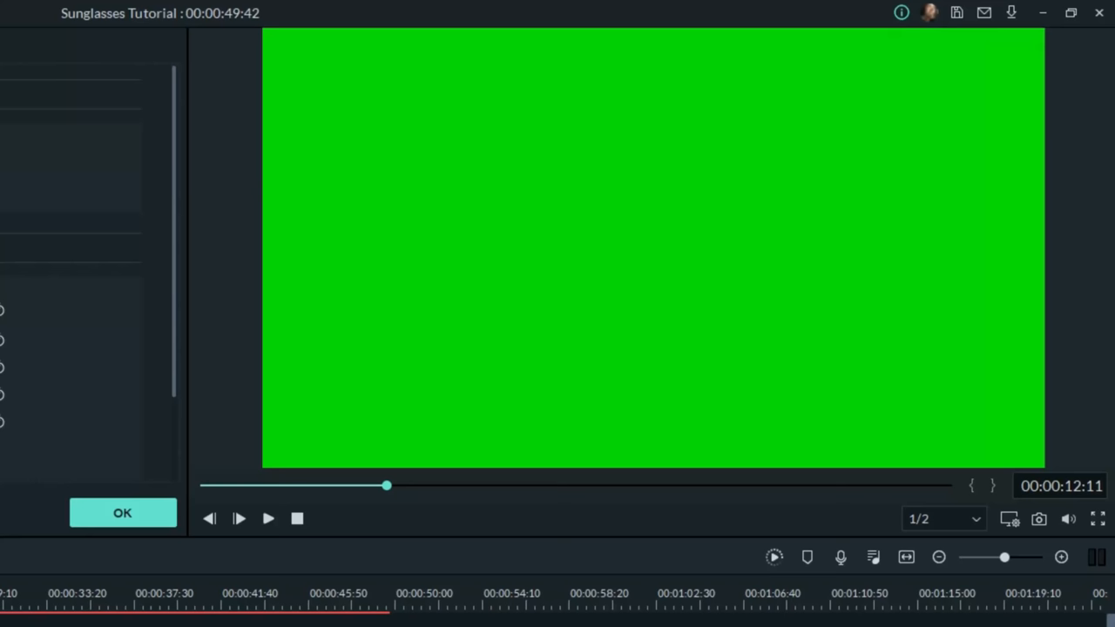
left_click(122, 512)
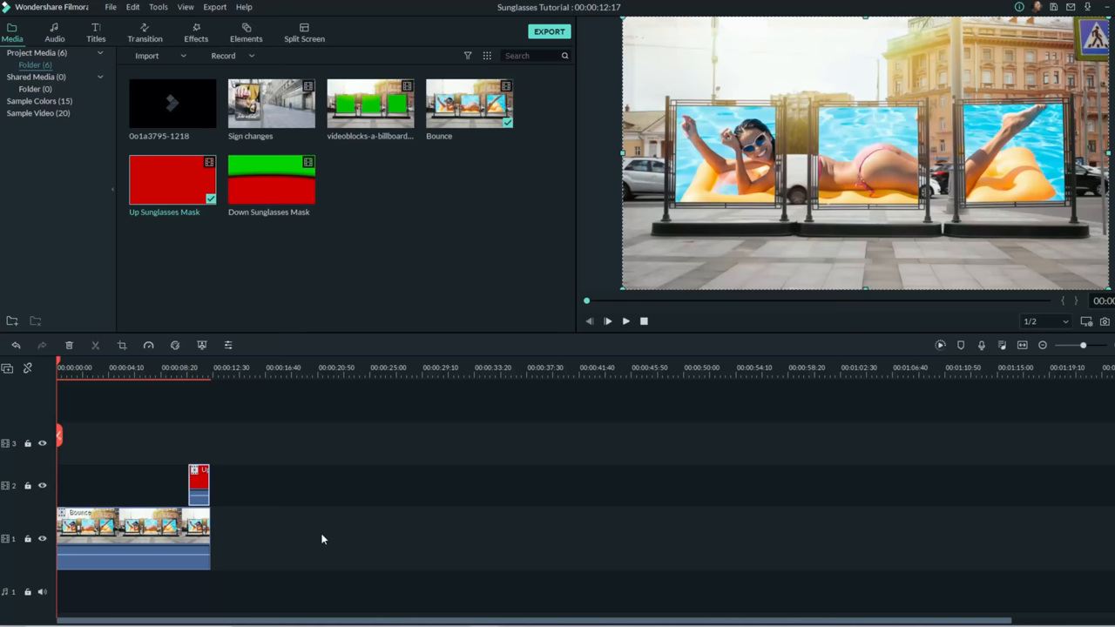
- Undo twice to restore the second Bounce part, then add Bounce 21 to track 2 at the start
key("ctrl+z")
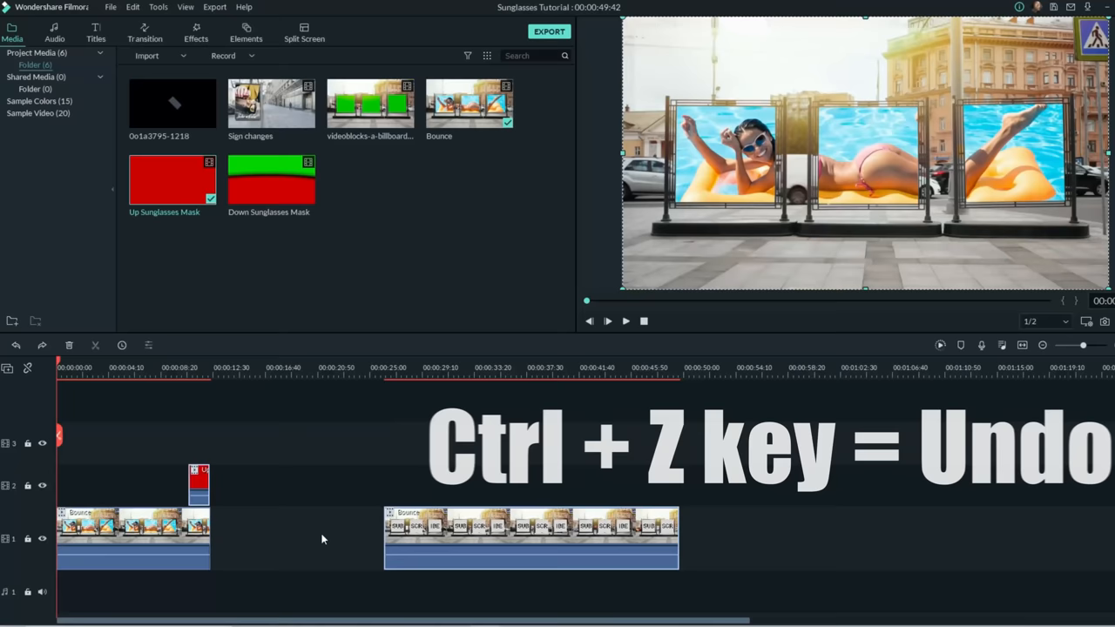
key("ctrl+z")
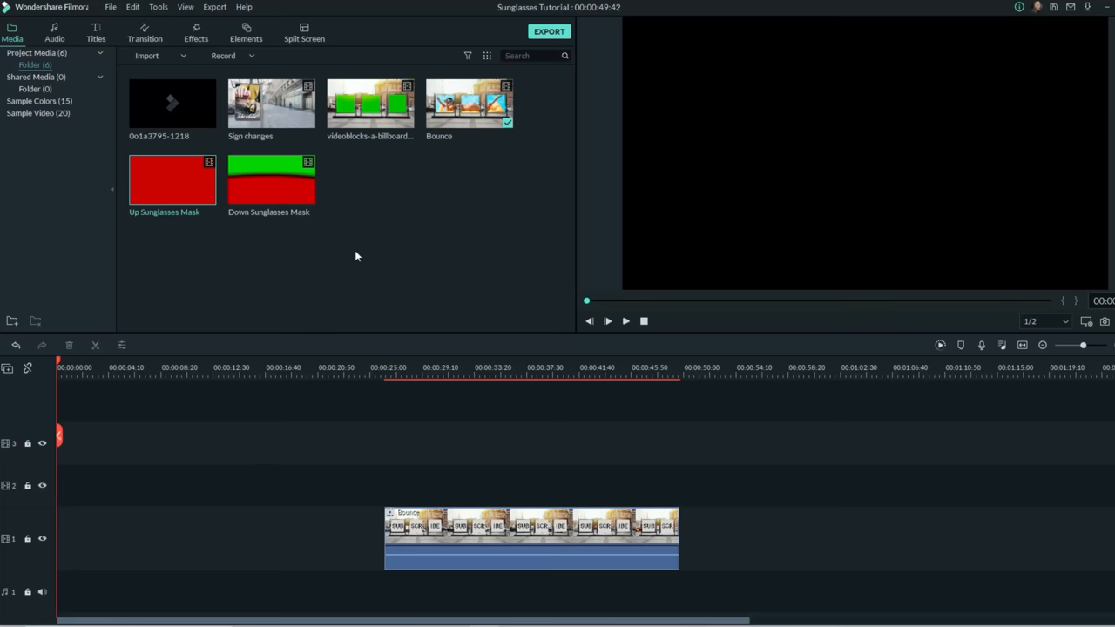
left_click(147, 55)
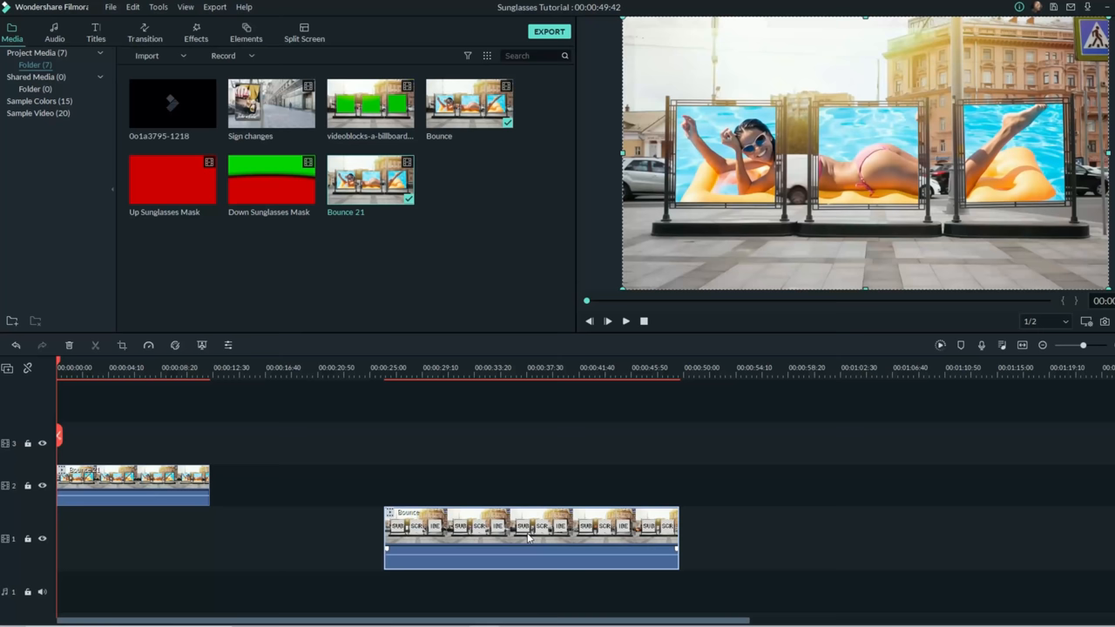
- Drag the Bounce part to 00:00 under Bounce 21 and preview near 00:00:09
left_click_drag(531, 538, 202, 537)
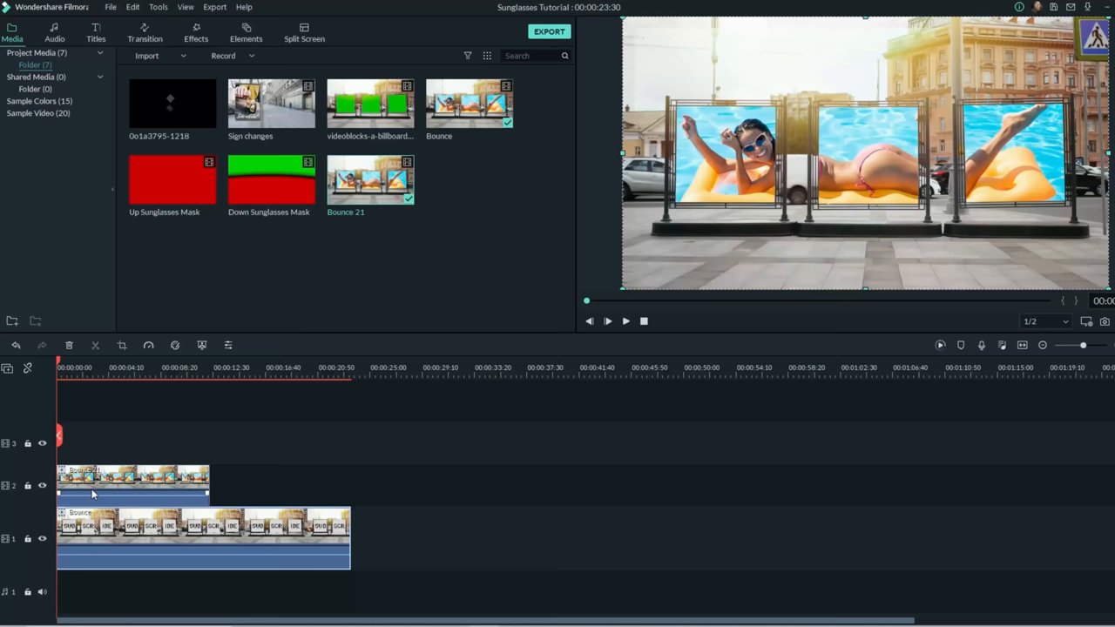
left_click(174, 366)
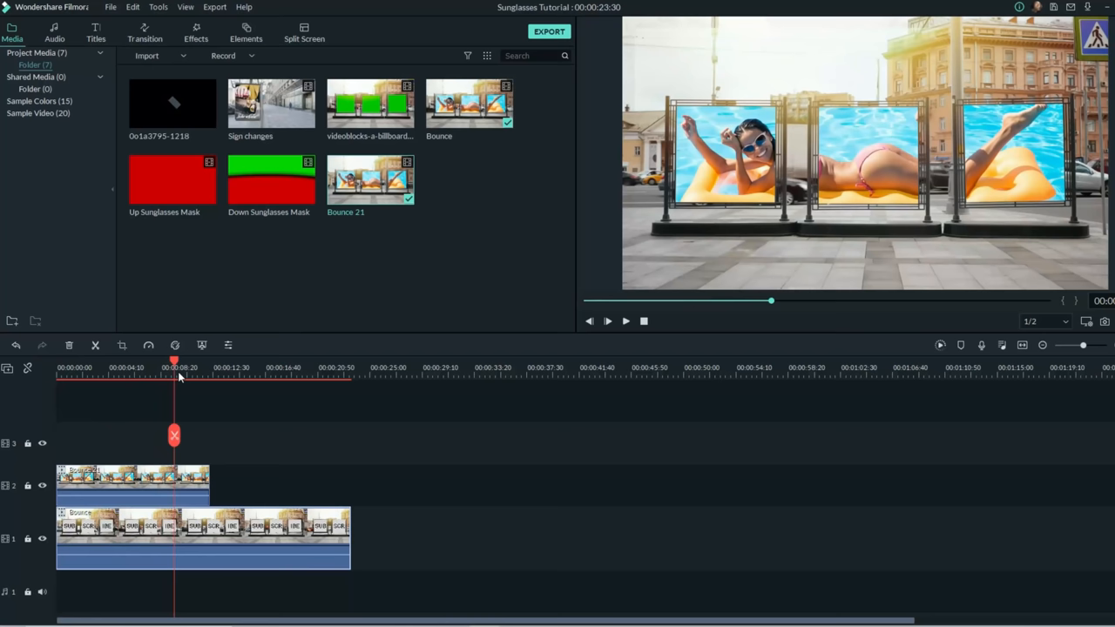
left_click(202, 366)
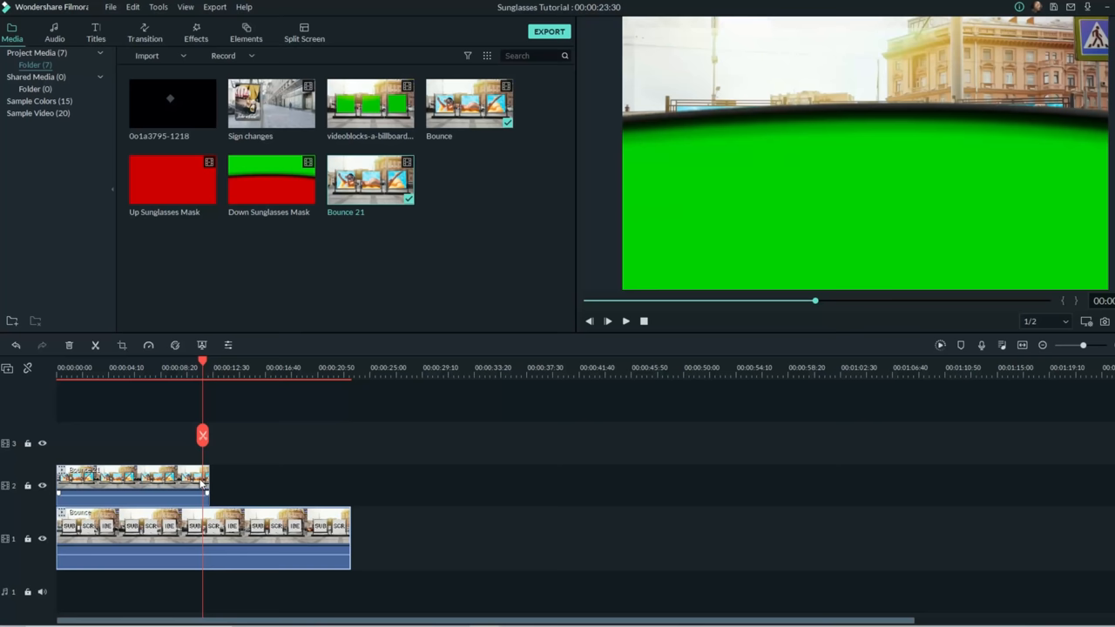